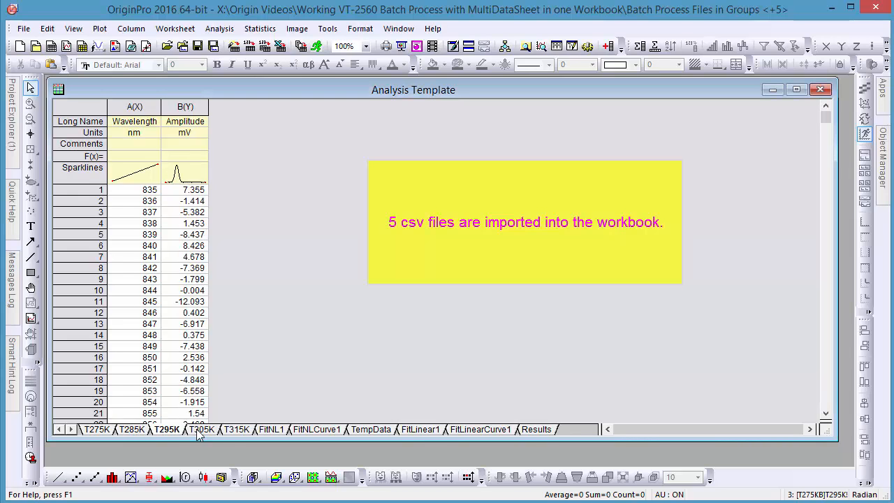
Browse the data sheets, FitNL1 Gaussian areas, TempData, FitLinear1 and Results sheets
{"action": "left_click", "coordinate": [271, 429]}
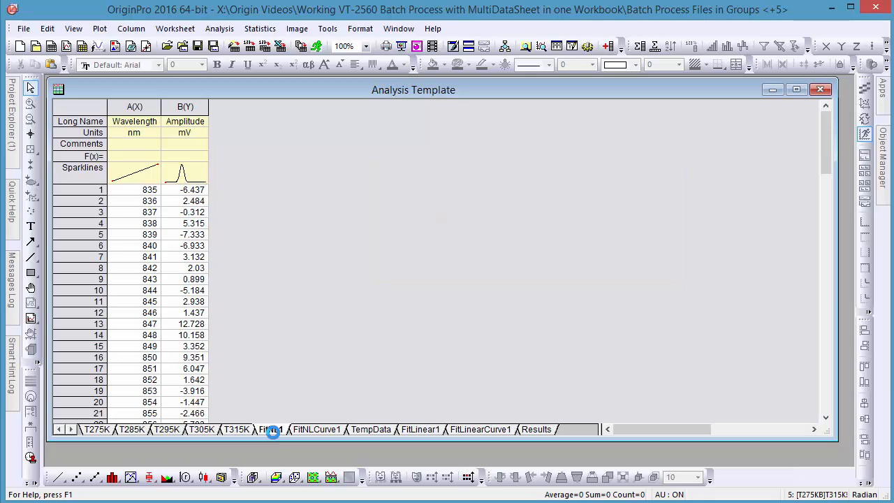
{"action": "left_click", "coordinate": [271, 428]}
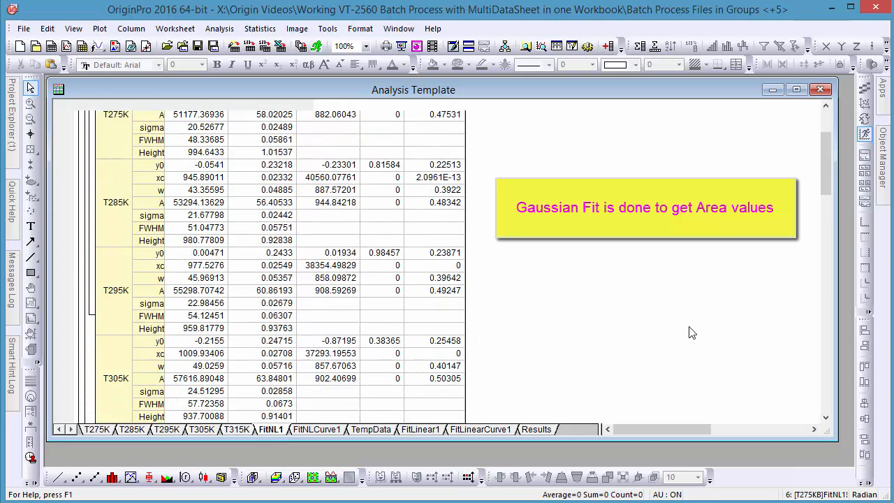
{"action": "scroll", "scroll_direction": "down", "scroll_amount": 3}
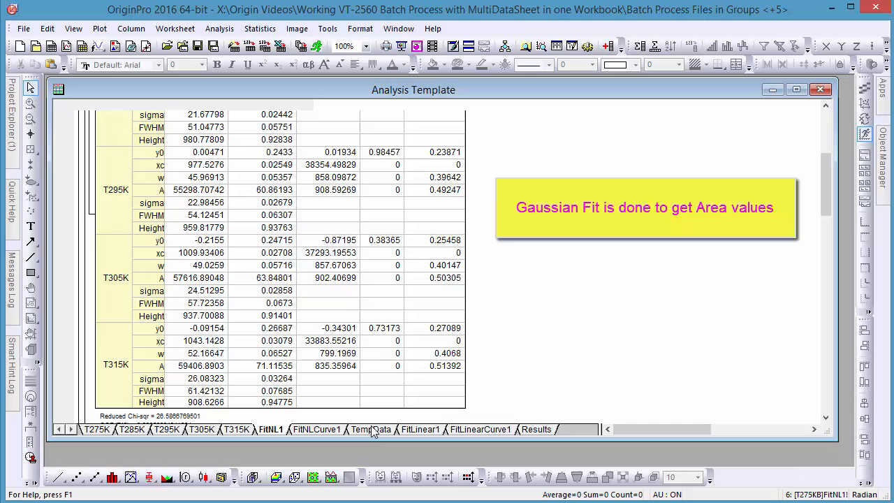
{"action": "left_click", "coordinate": [371, 429]}
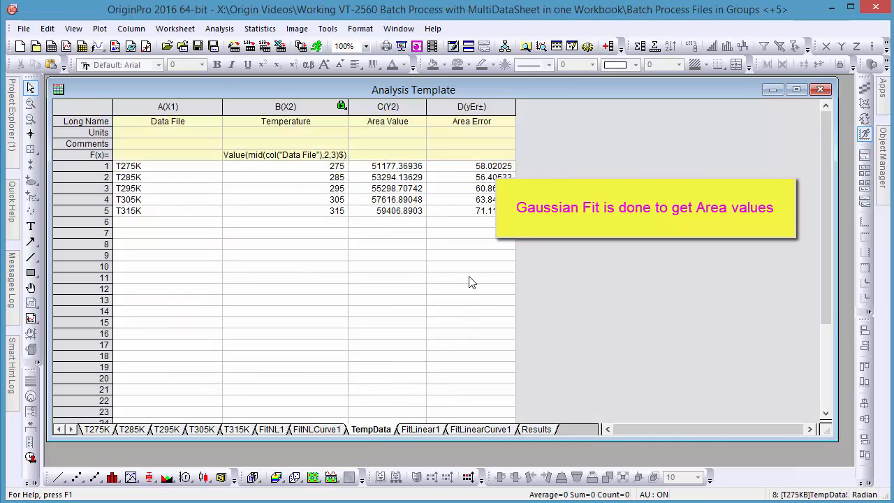
{"action": "left_click", "coordinate": [168, 164]}
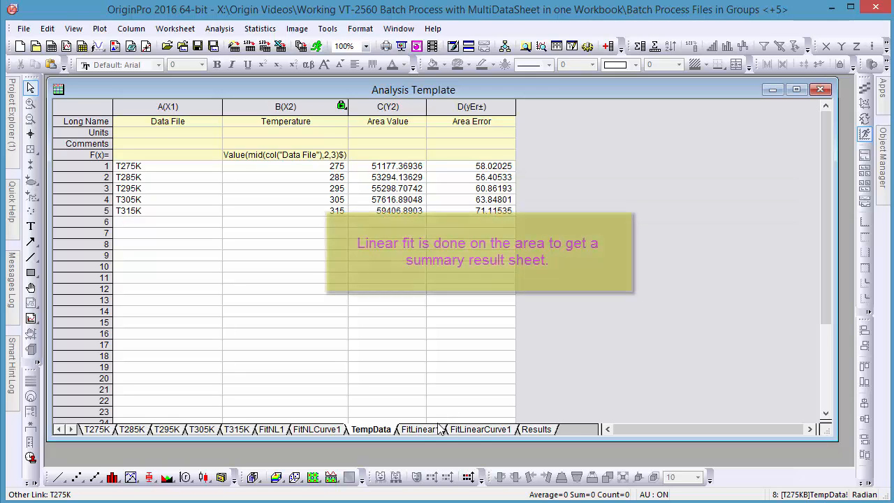
{"action": "left_click", "coordinate": [536, 429]}
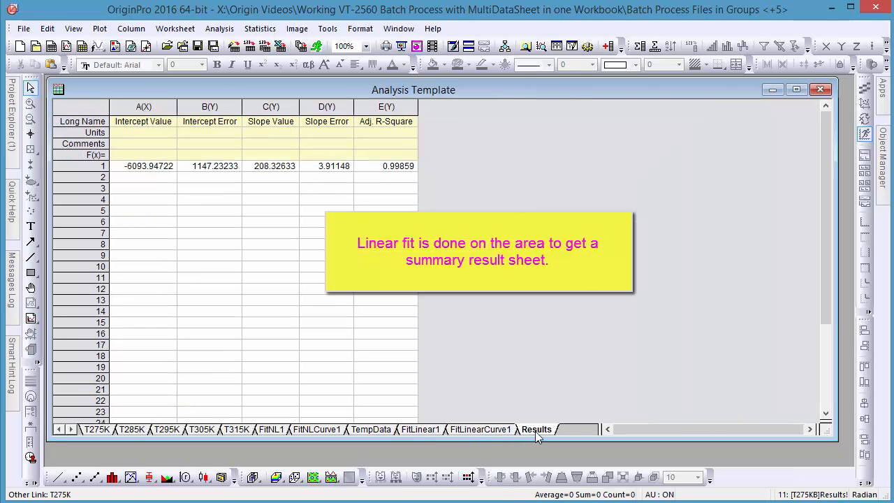
{"action": "left_click", "coordinate": [97, 428]}
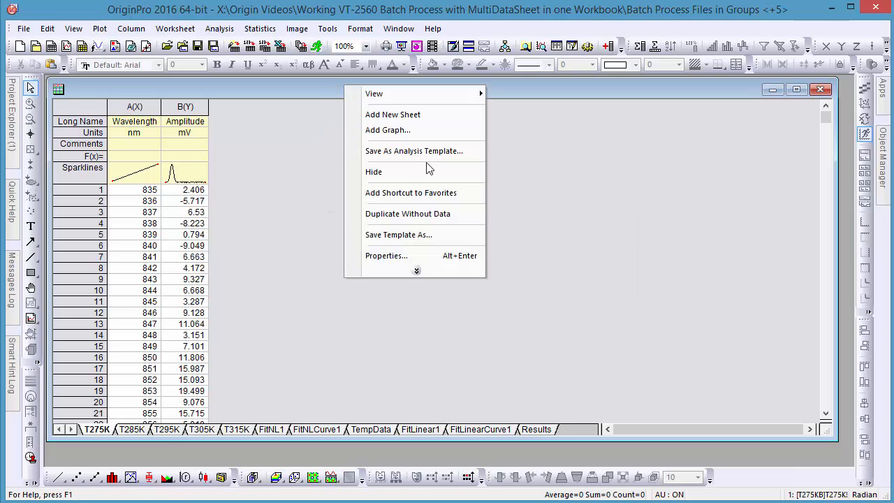
Save the workbook as the analysis template 'TData_Analysis'
{"action": "left_click", "coordinate": [398, 234]}
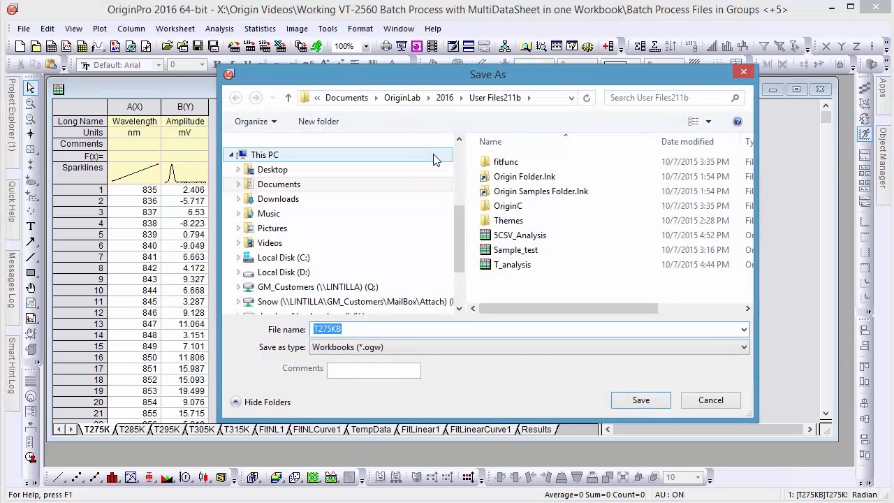
{"action": "type", "text": "T"}
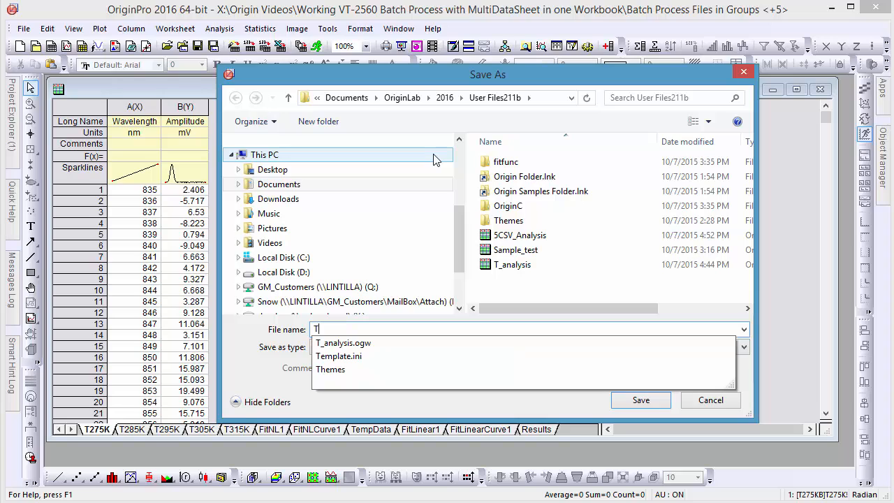
{"action": "type", "text": "Data_Analysis"}
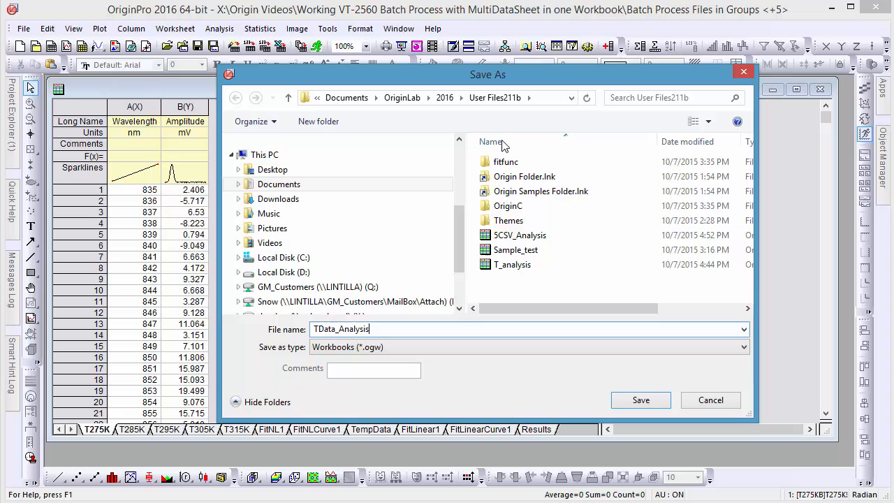
{"action": "left_click", "coordinate": [639, 399]}
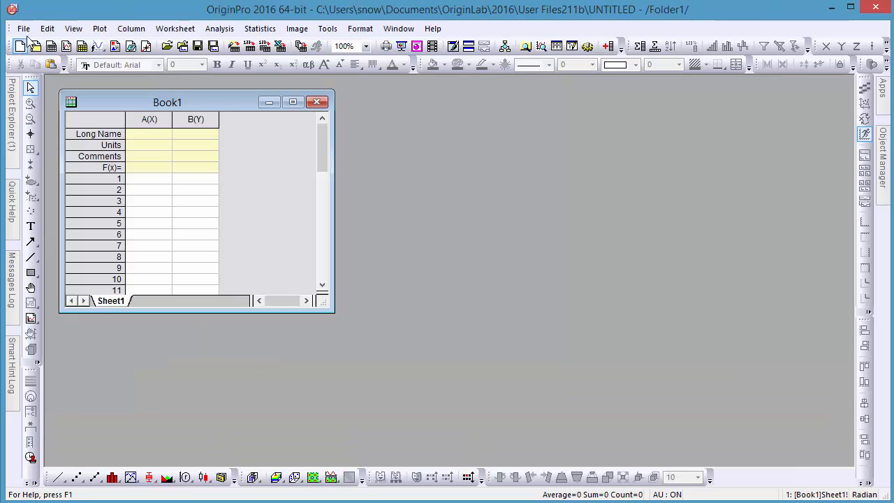
Load the TData_Analysis template in Batch Processing and add all ten CSV files
{"action": "left_click", "coordinate": [23, 28]}
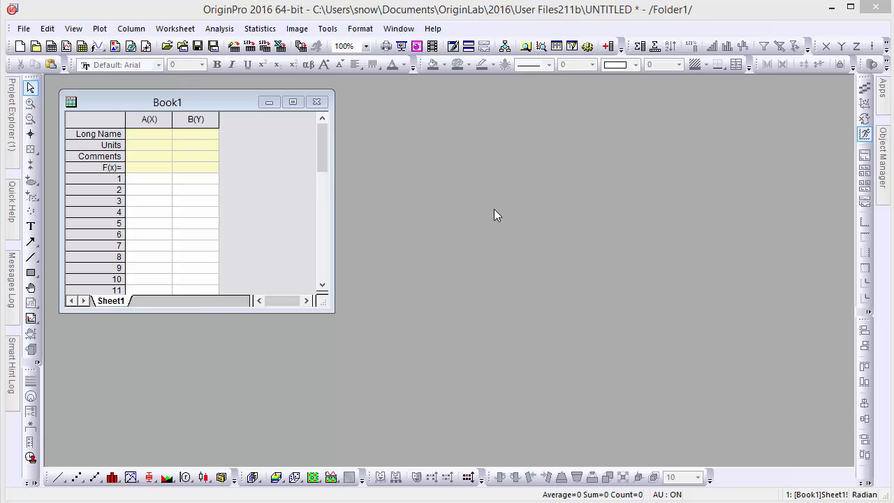
{"action": "left_click", "coordinate": [653, 160]}
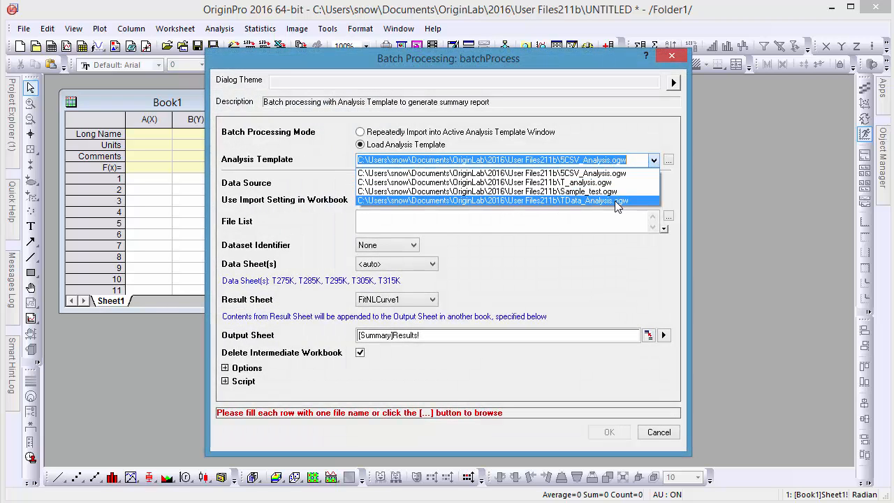
{"action": "left_click", "coordinate": [492, 201]}
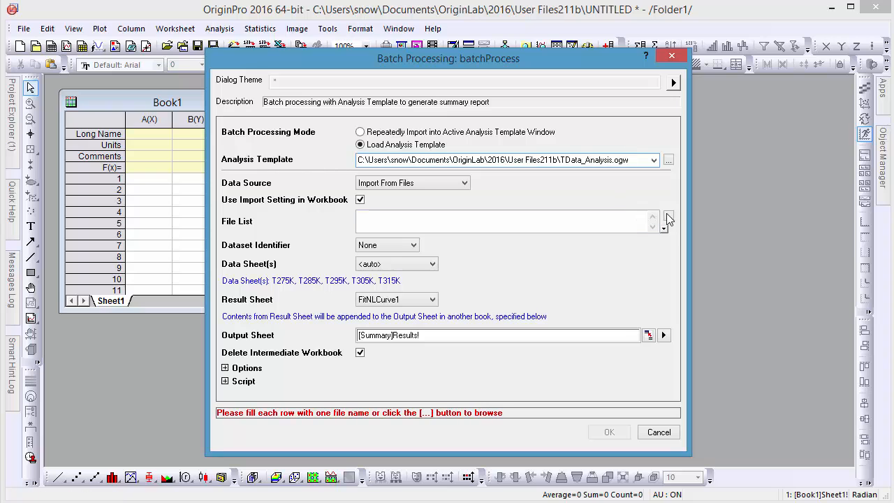
{"action": "left_click", "coordinate": [663, 225]}
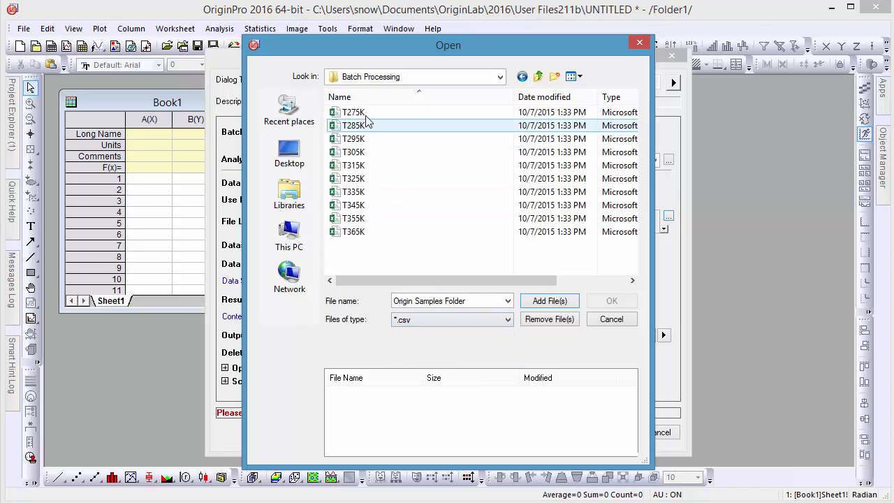
{"action": "key", "text": "ctrl+a"}
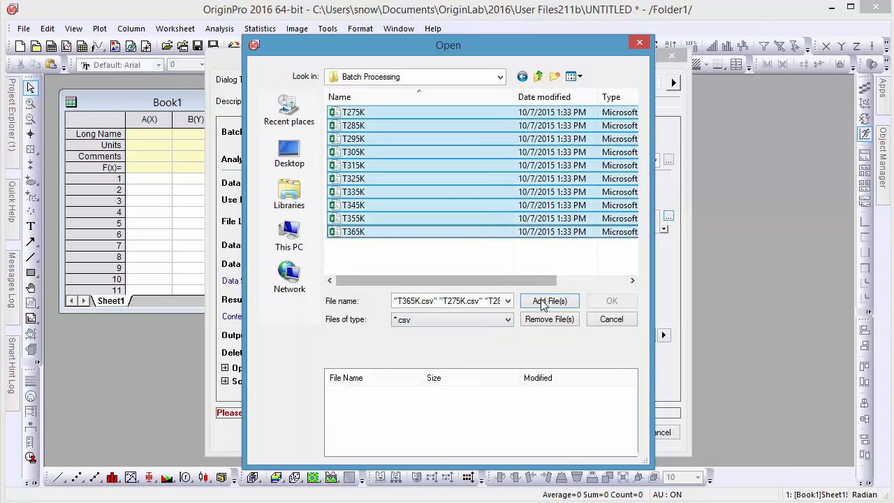
{"action": "left_click", "coordinate": [550, 301]}
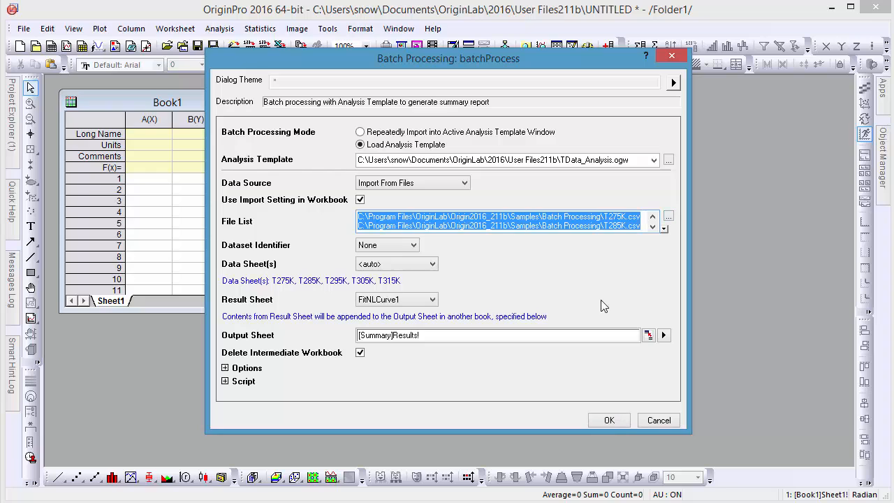
Set Dataset Identifier to File Name and Result Sheet to Results, and keep intermediate workbooks
{"action": "left_click", "coordinate": [412, 244]}
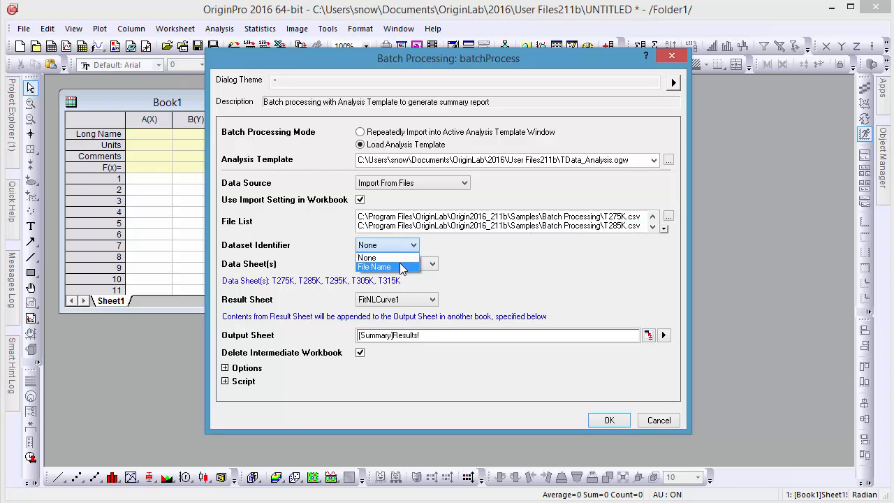
{"action": "left_click", "coordinate": [375, 267]}
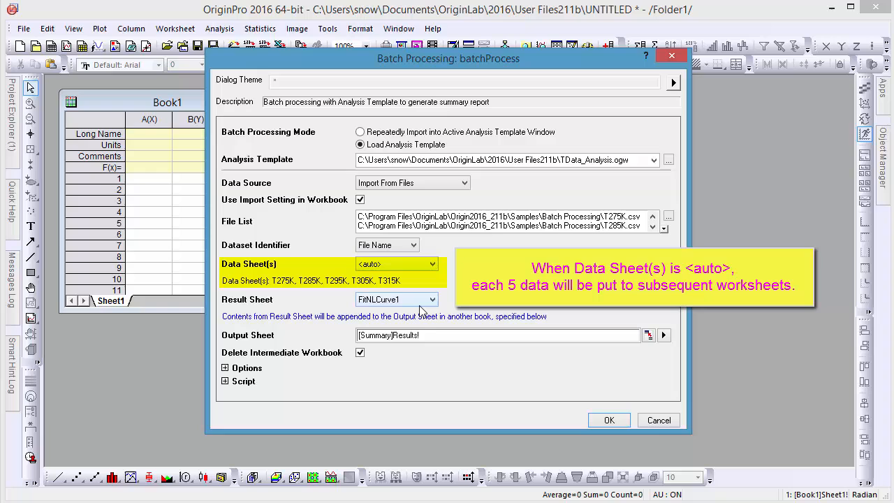
{"action": "left_click", "coordinate": [432, 299]}
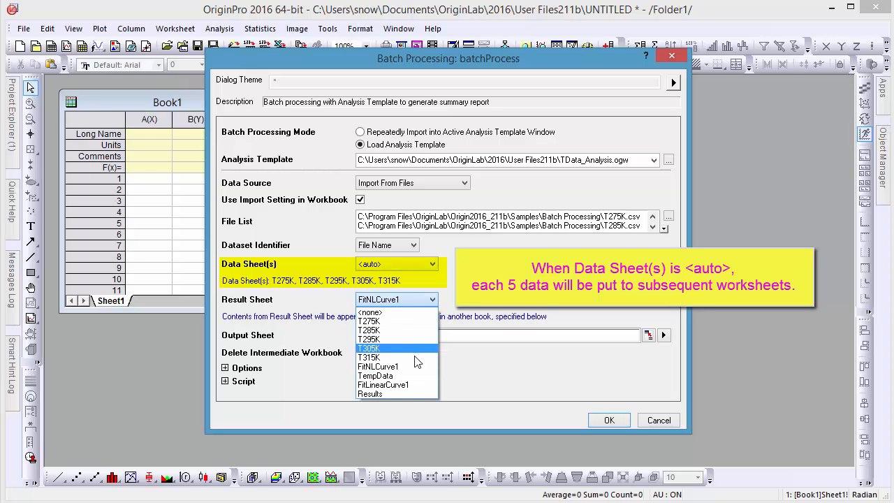
{"action": "left_click", "coordinate": [370, 393]}
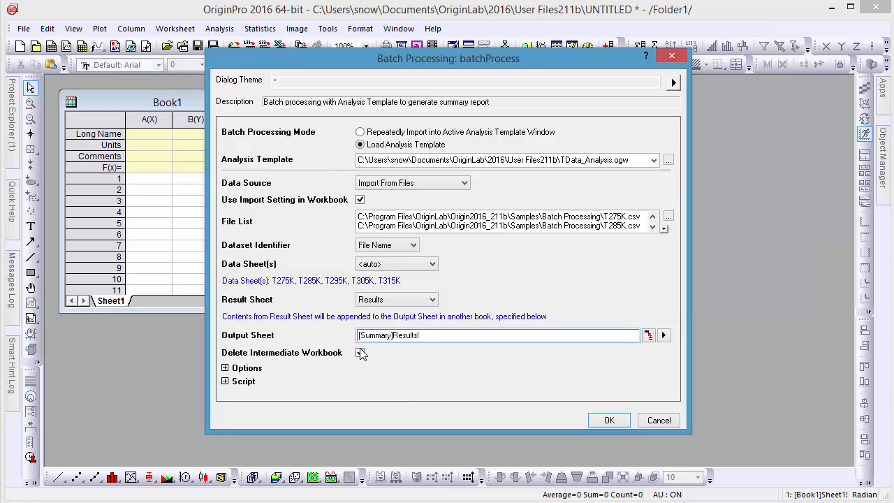
{"action": "left_click", "coordinate": [608, 419]}
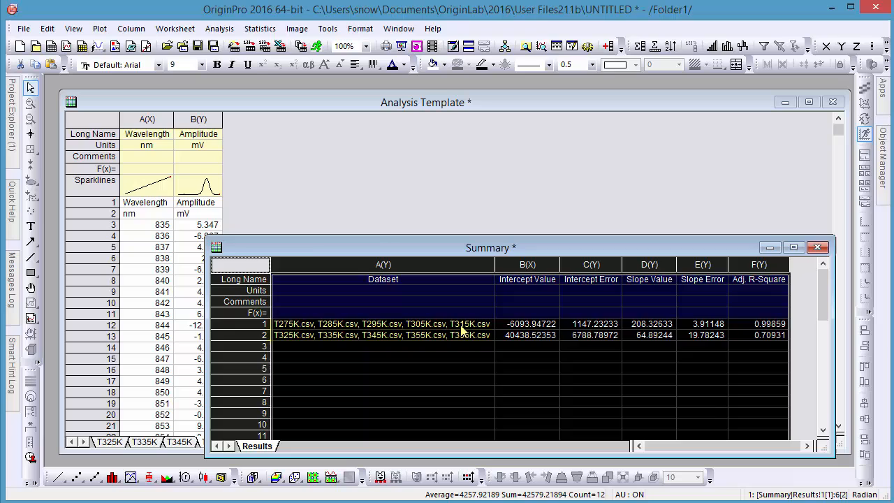
Inspect the second group's dataset name in Summary row 2, then minimize Summary
{"action": "left_click", "coordinate": [383, 334]}
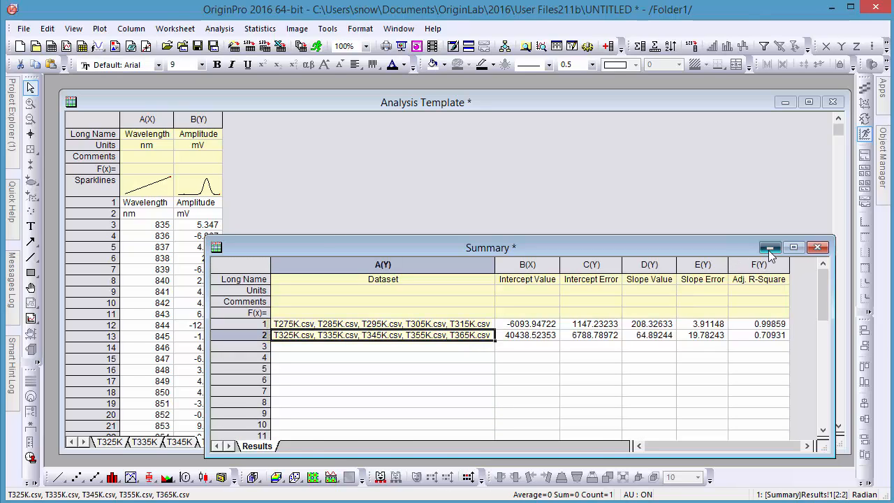
{"action": "left_click", "coordinate": [769, 247]}
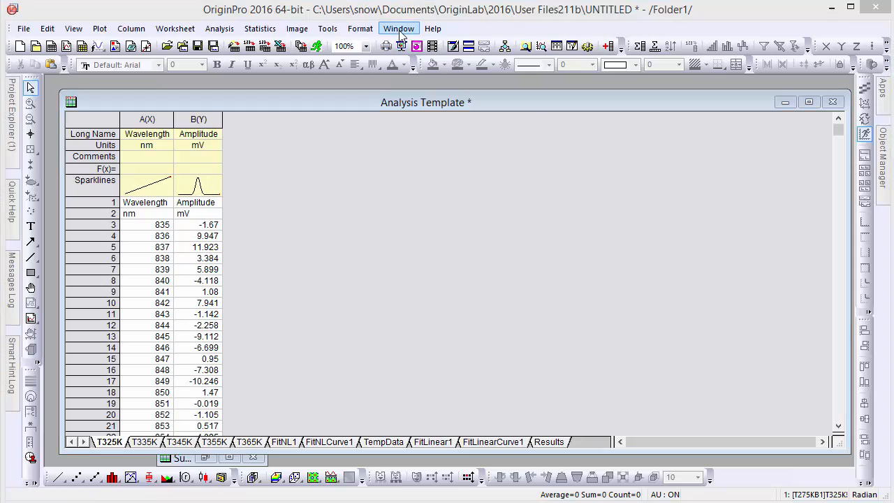
Tile windows, minimize Book1, and compare both groups' FitLinear1 and Results sheets
{"action": "left_click", "coordinate": [399, 28]}
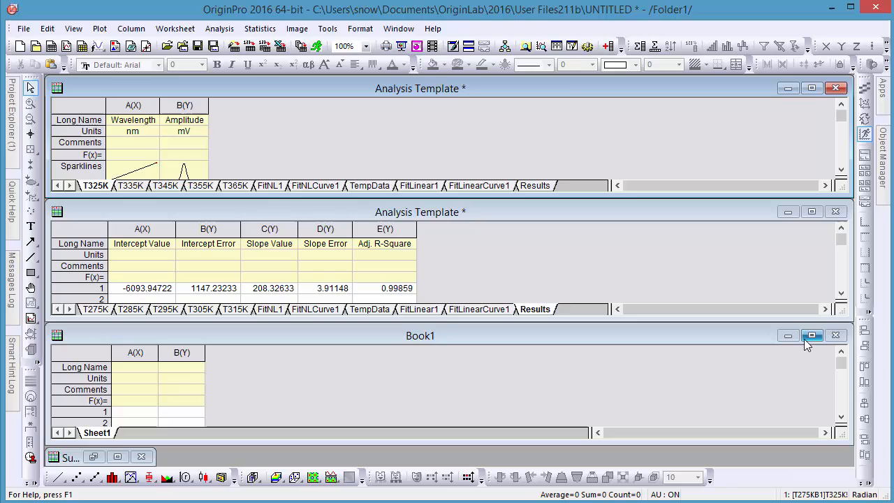
{"action": "left_click", "coordinate": [787, 335]}
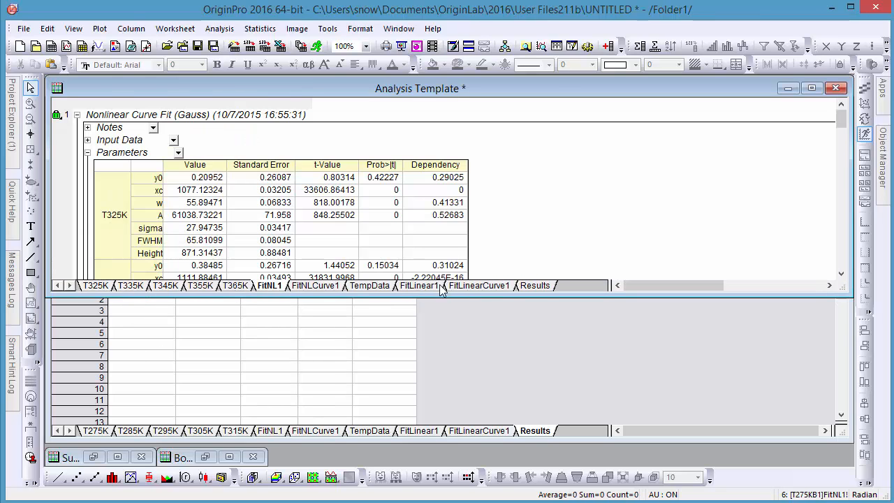
{"action": "left_click", "coordinate": [535, 284]}
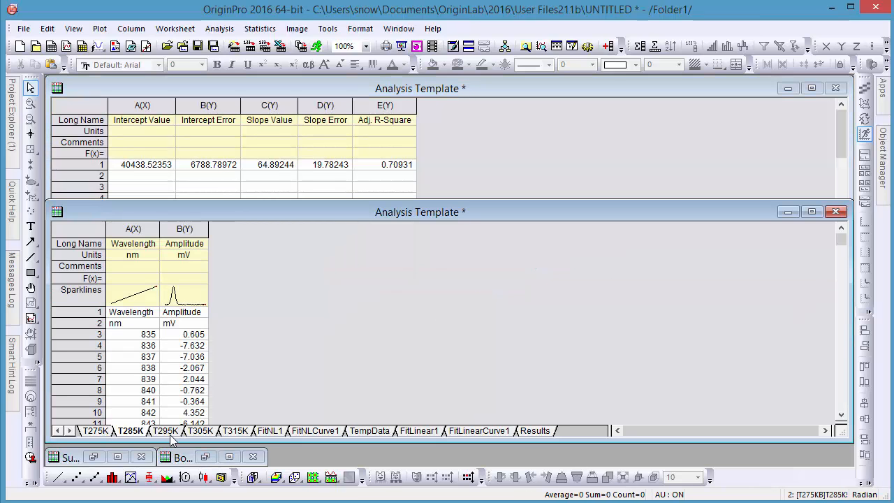
{"action": "left_click", "coordinate": [368, 430]}
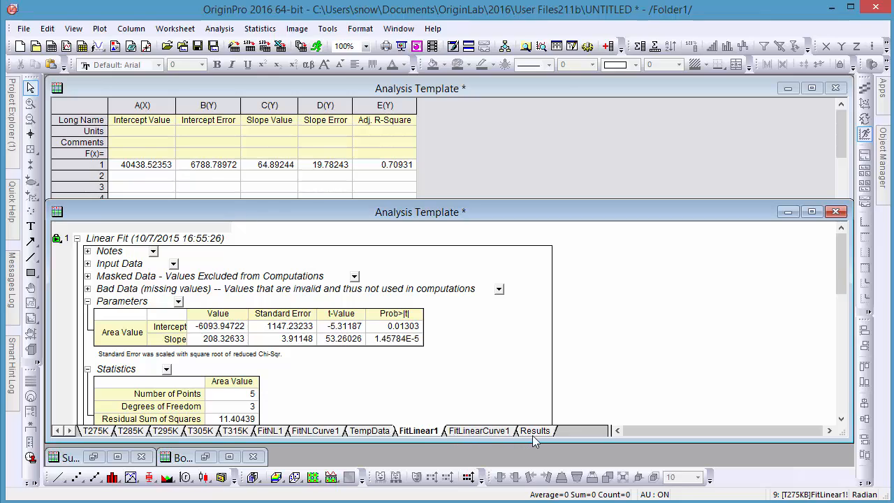
{"action": "left_click", "coordinate": [534, 430]}
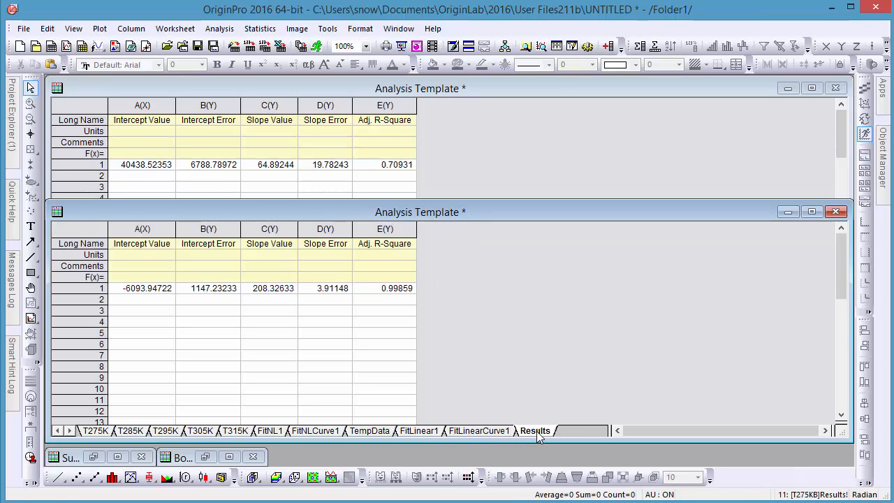